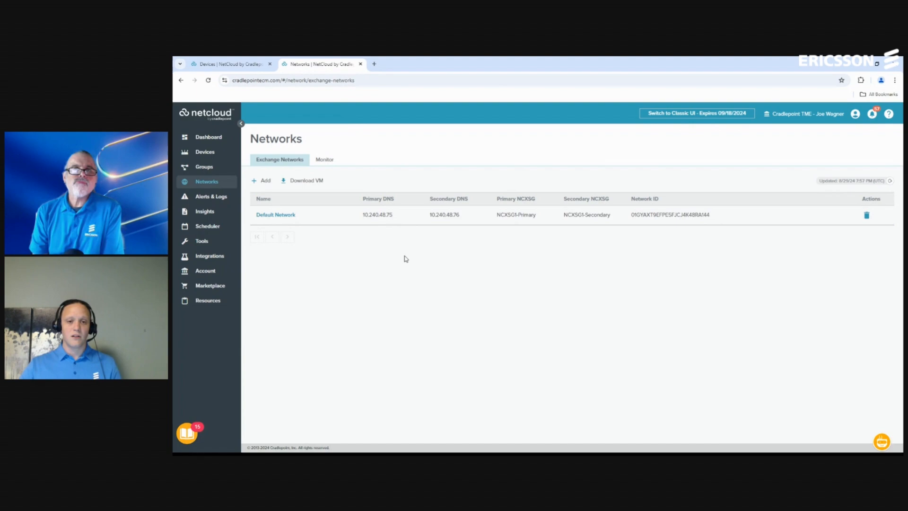
mouse_move(511, 222)
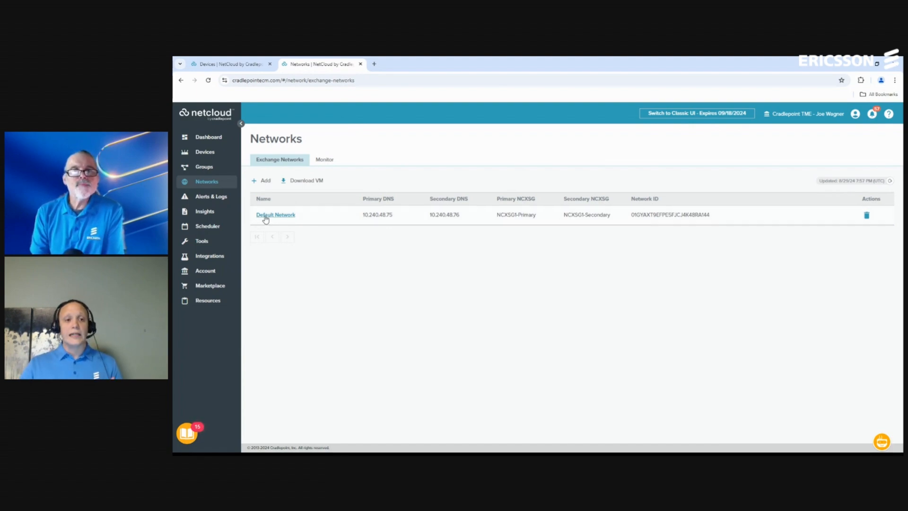
- Open the Default Network's Service Gateways dashboard and scroll through the primary gateway's charts
click(275, 214)
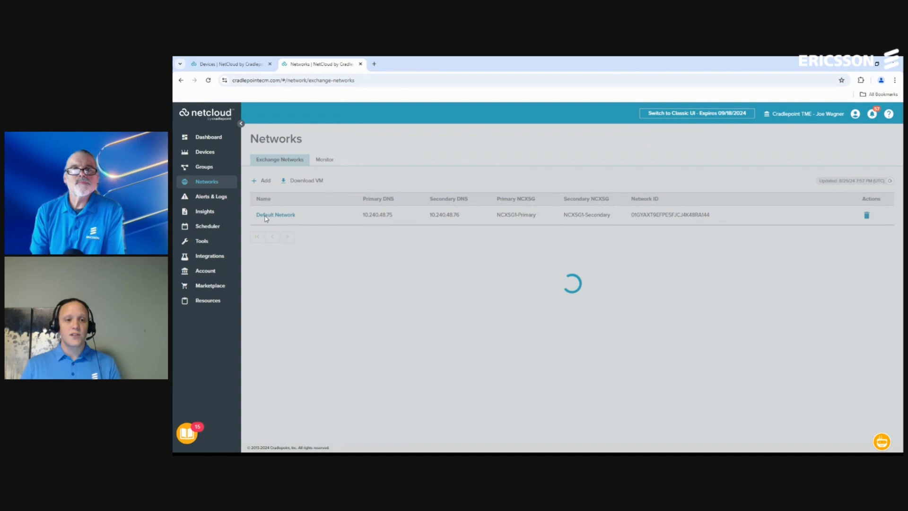
click(275, 214)
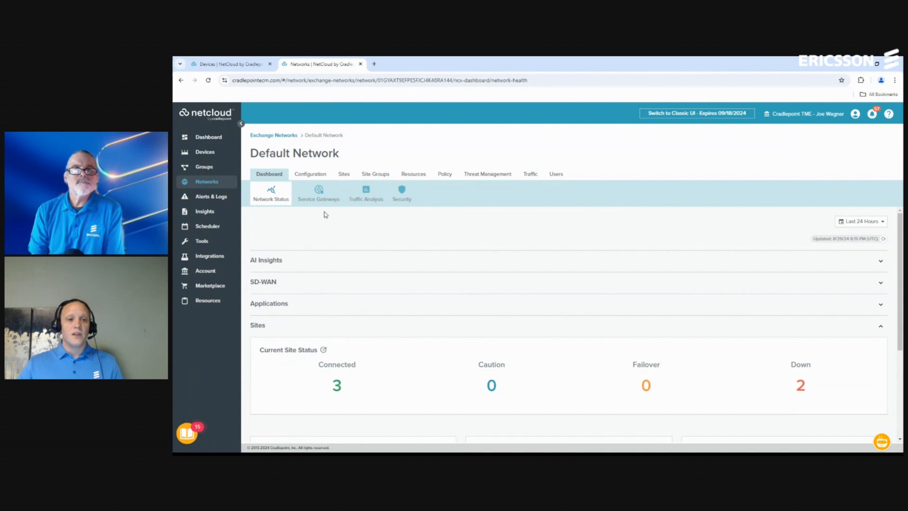
click(317, 194)
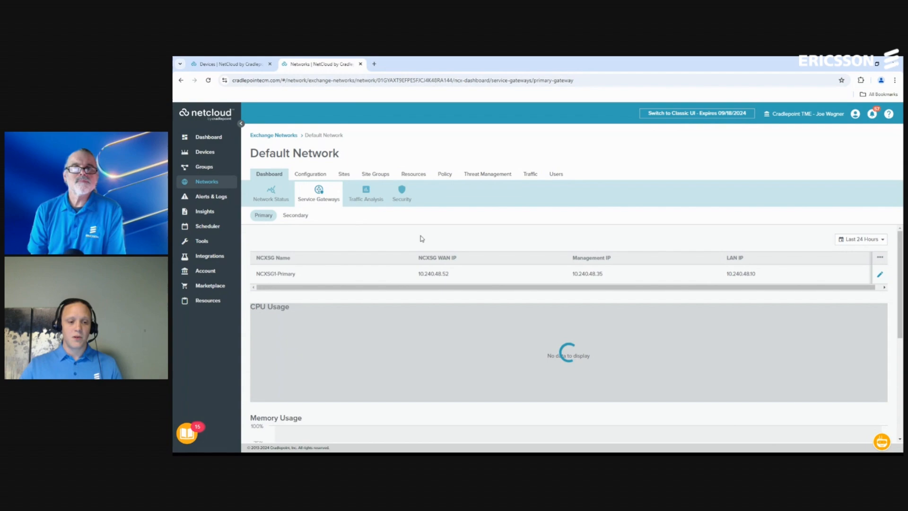
scroll(down, 3)
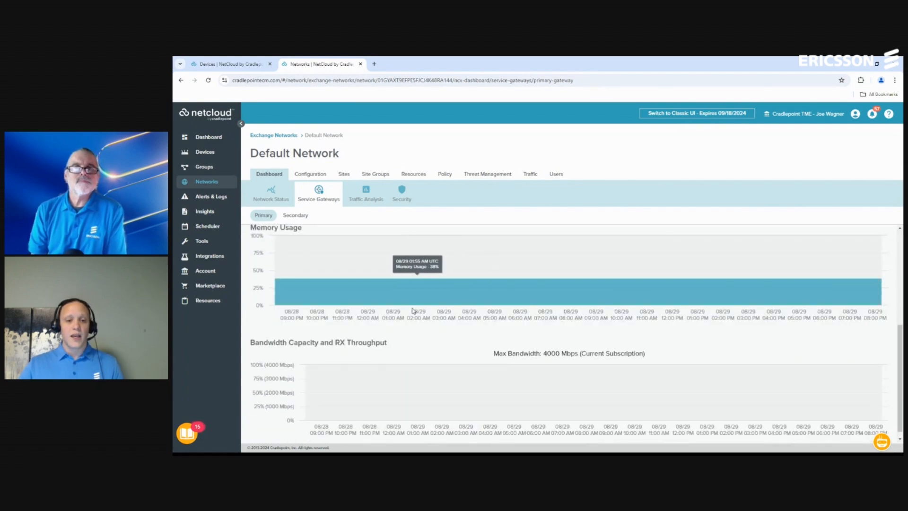
mouse_move(478, 282)
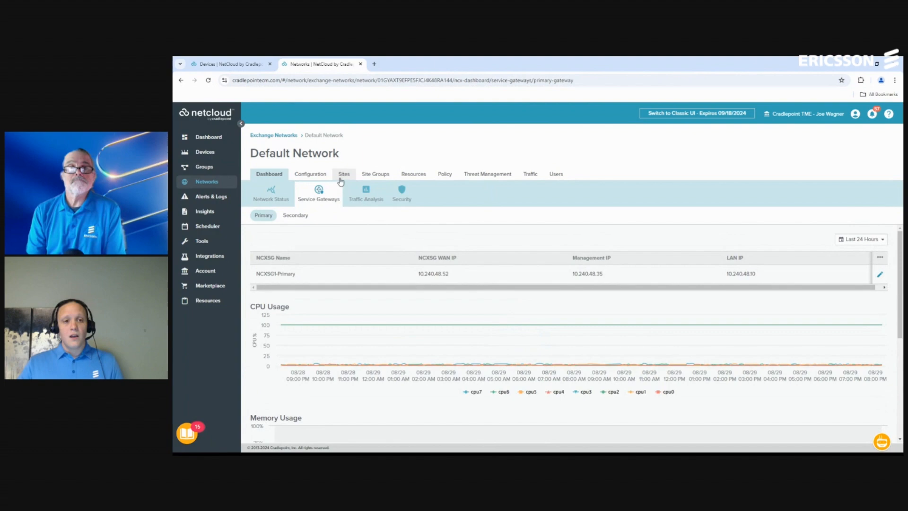
- Show the Default Network's Sites list with internal, external and numbered sites
click(343, 173)
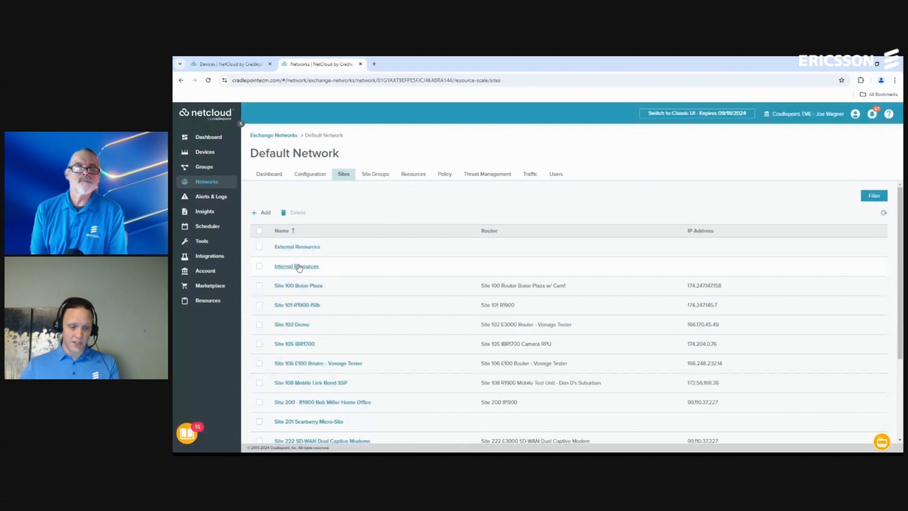
click(296, 266)
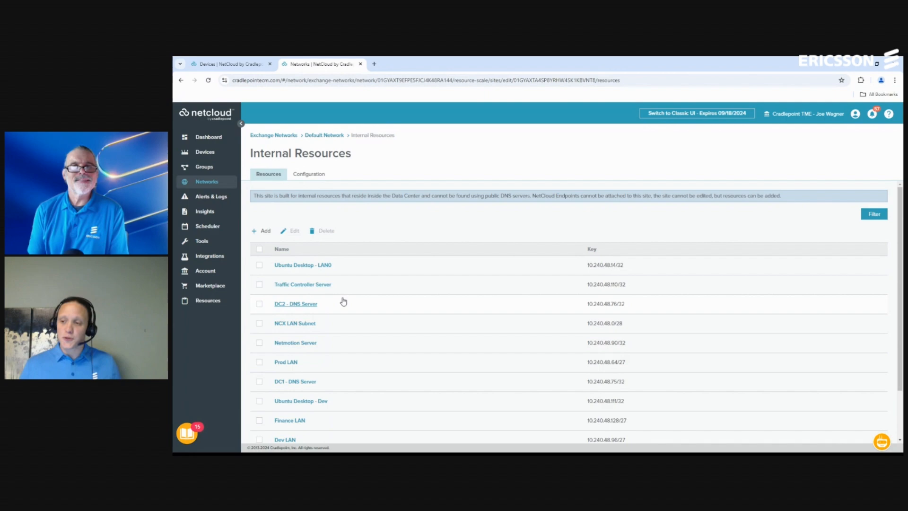
mouse_move(302, 284)
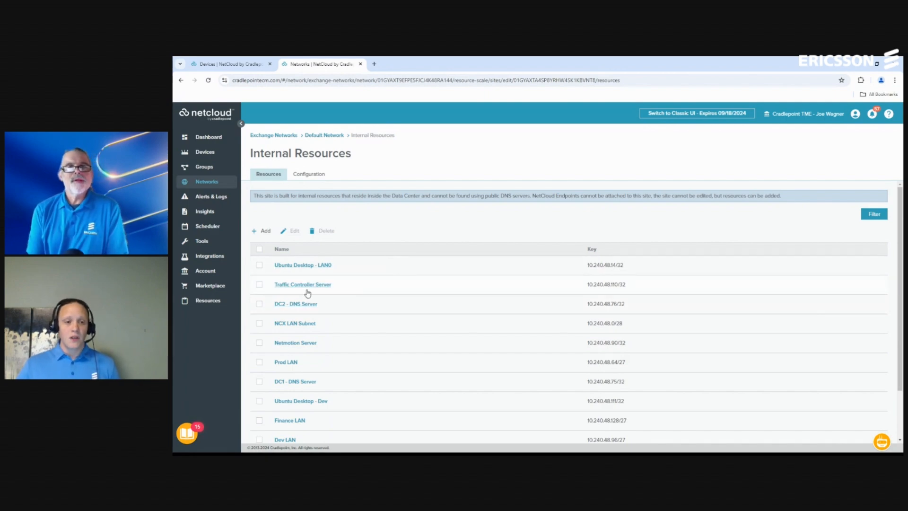
click(302, 284)
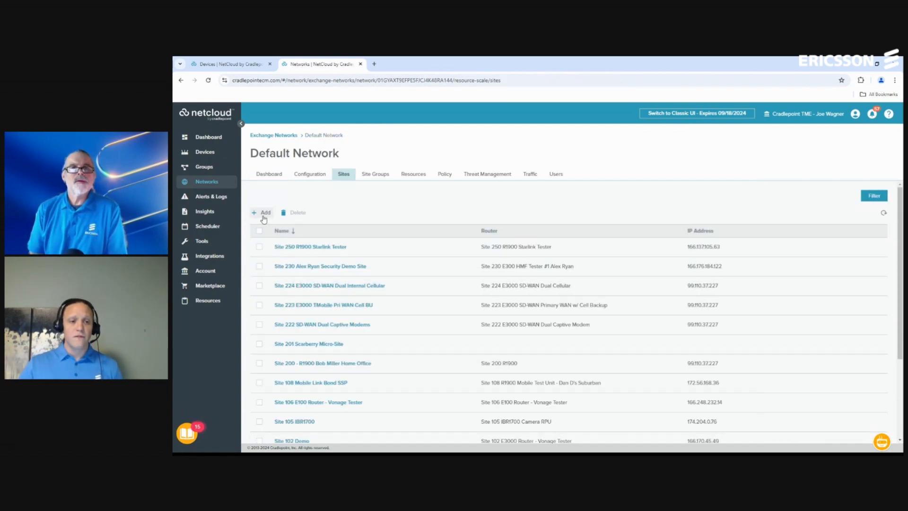
- Start a new site named '9th and Main' and list the routers available to attach
click(262, 212)
text(9th and Main)
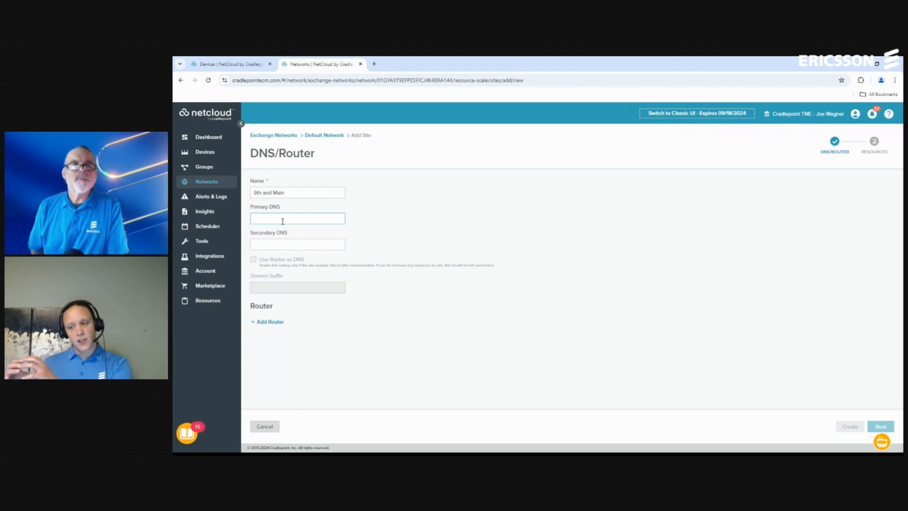
click(297, 219)
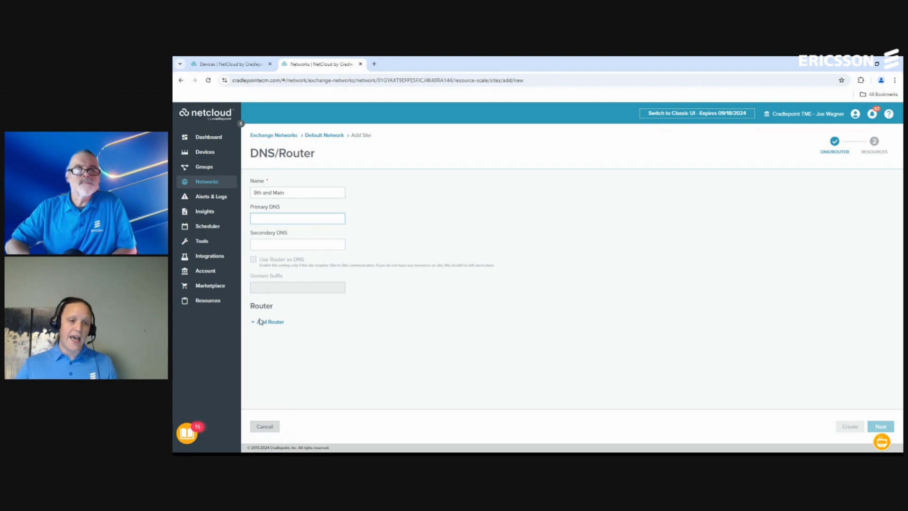
click(269, 322)
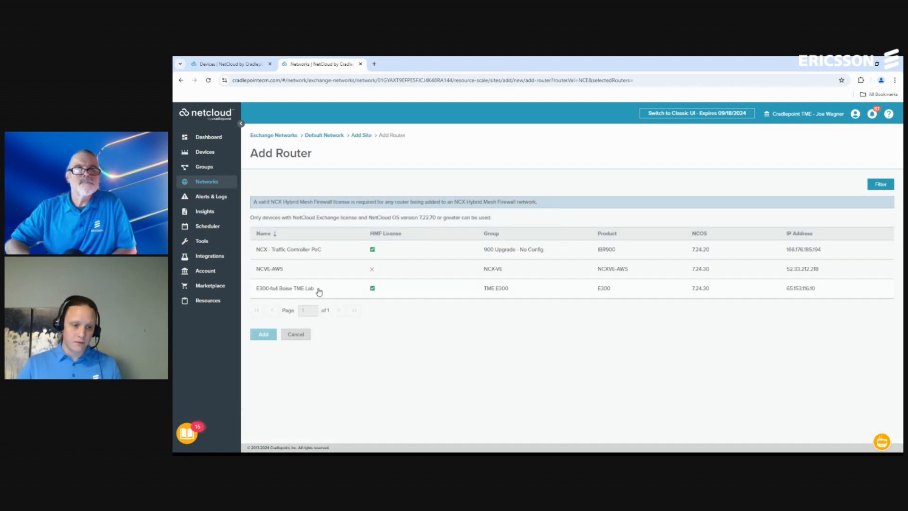
- Attach NCX - Traffic Controller PoC to 9th and Main, leave router DNS off, and create the site
click(288, 249)
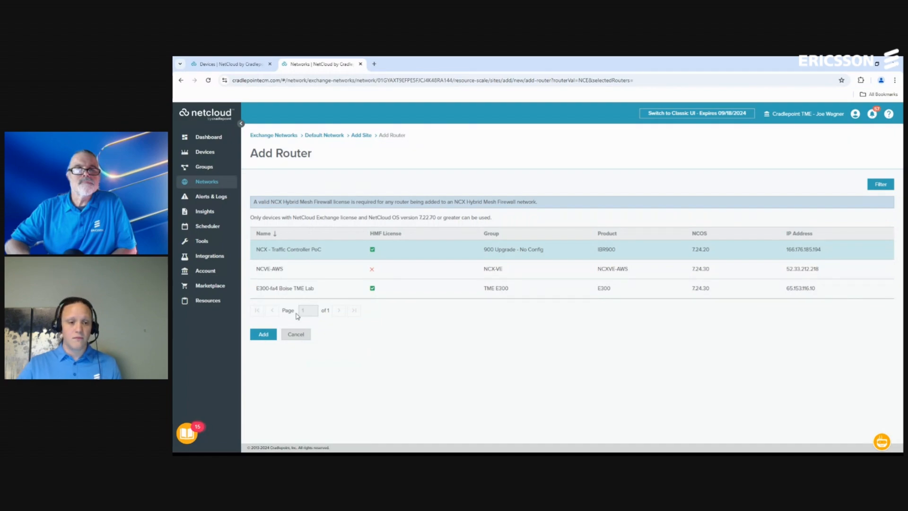
click(262, 335)
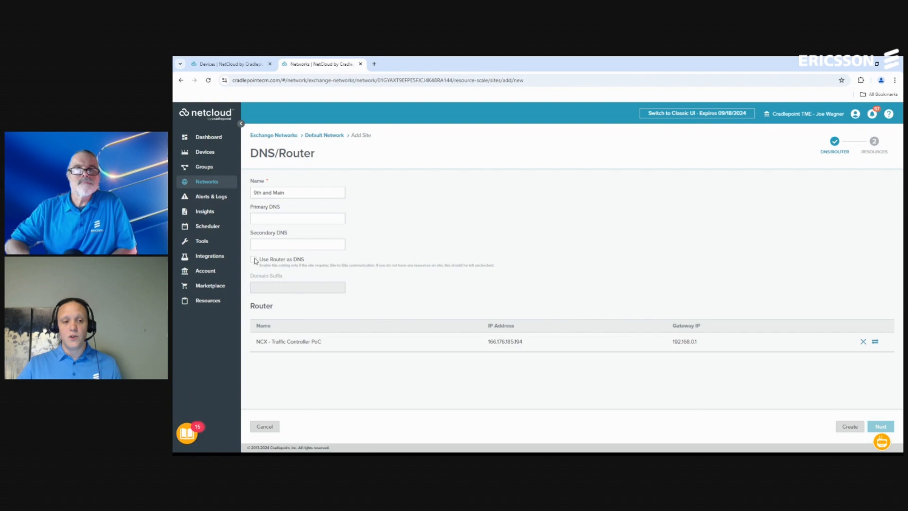
click(253, 260)
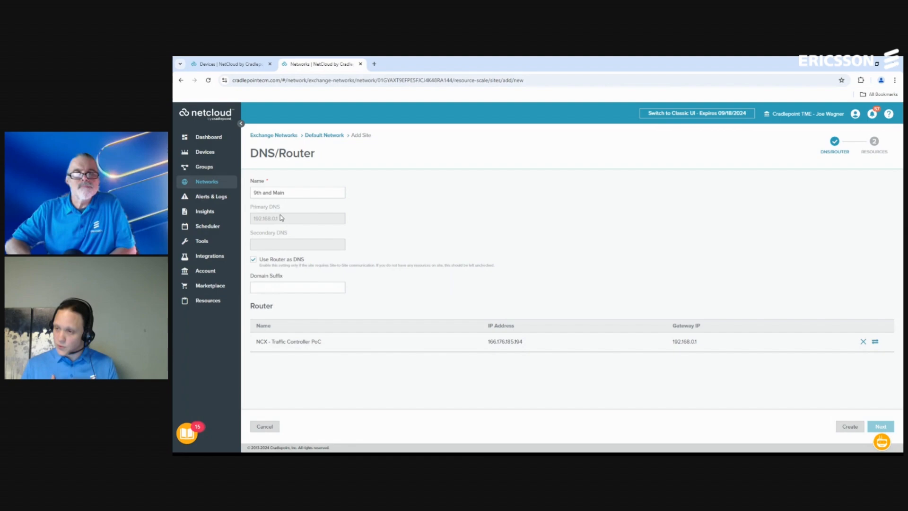
mouse_move(255, 265)
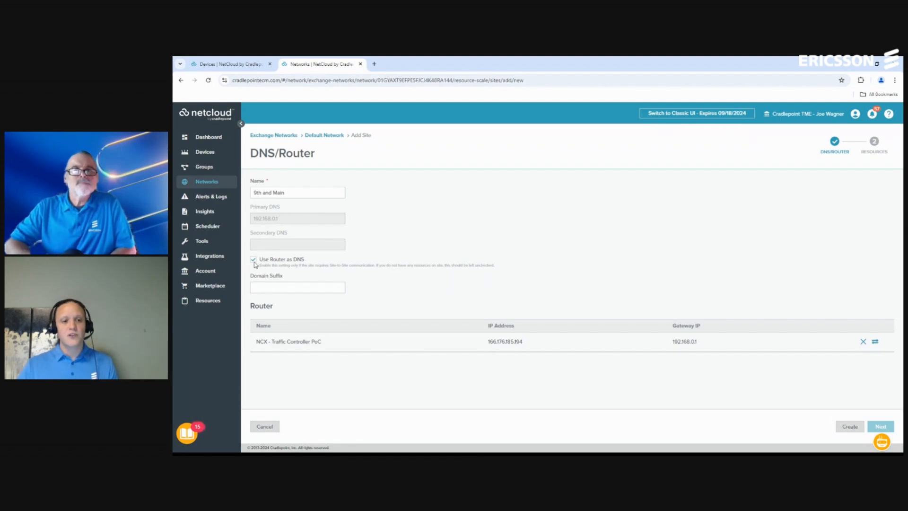
click(253, 258)
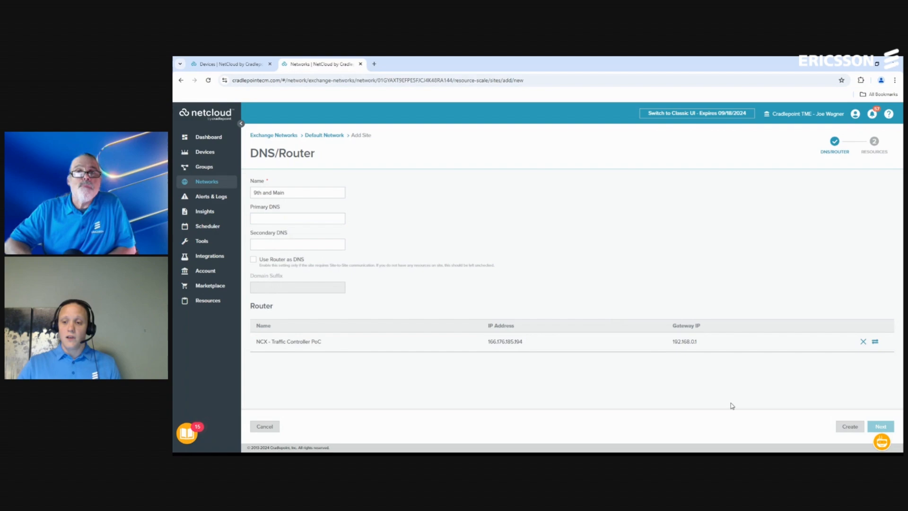
click(880, 426)
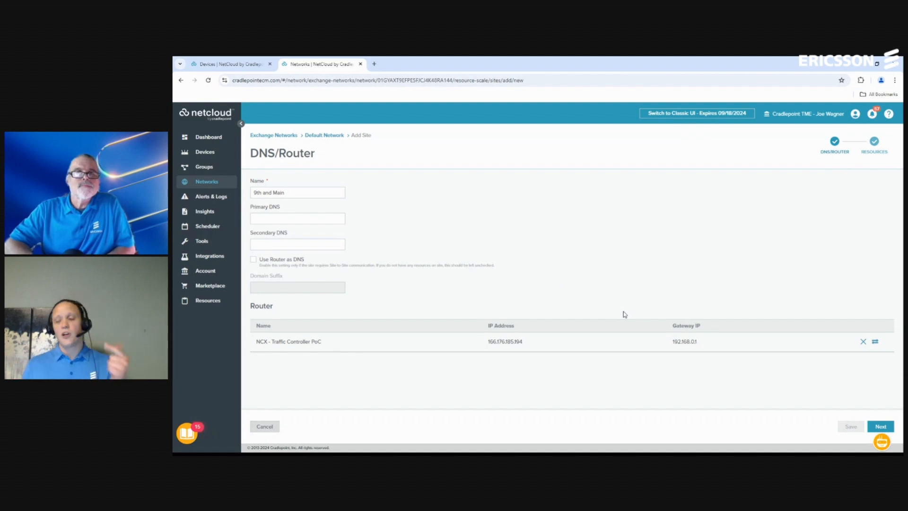
mouse_move(573, 296)
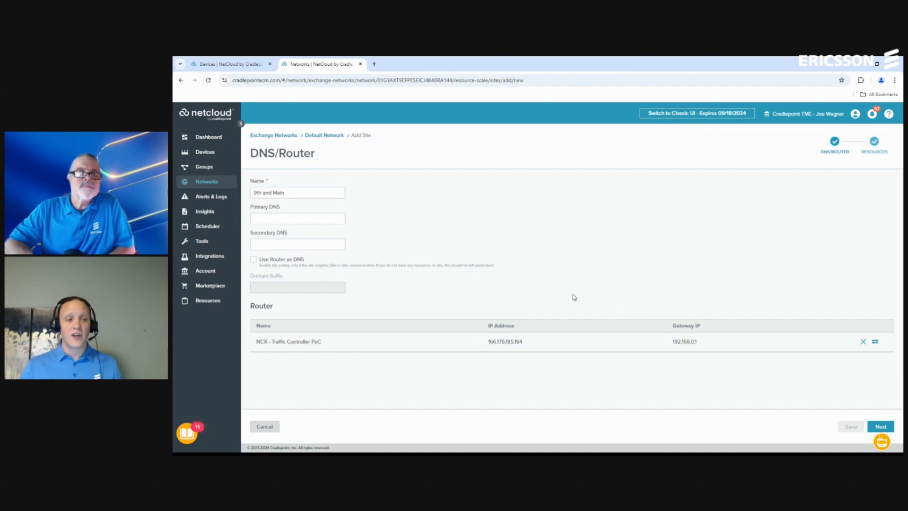
click(230, 63)
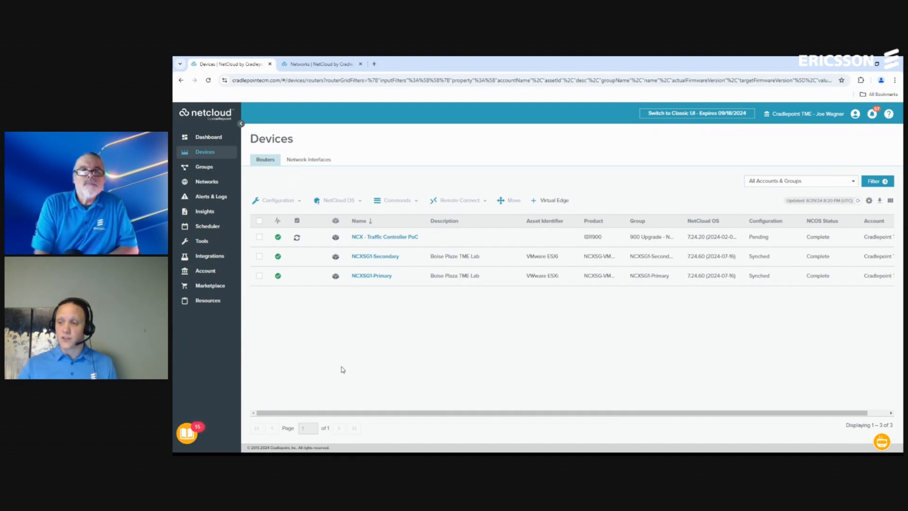
mouse_move(857, 201)
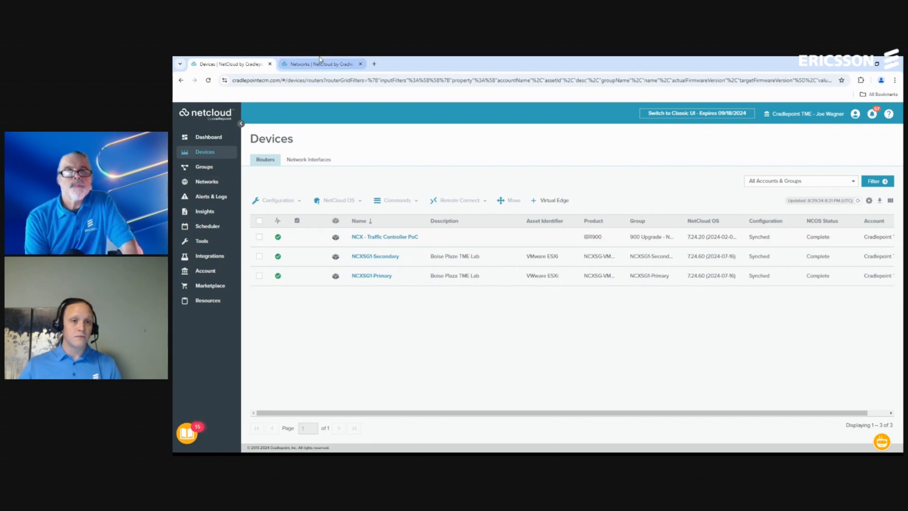
- Leave the 9th and Main setup and return to the Default Network's Sites list
click(322, 64)
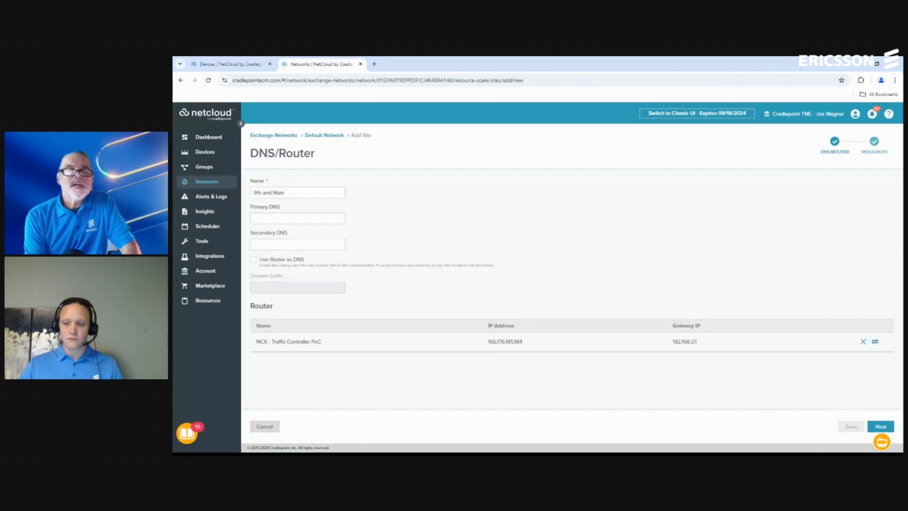
click(264, 426)
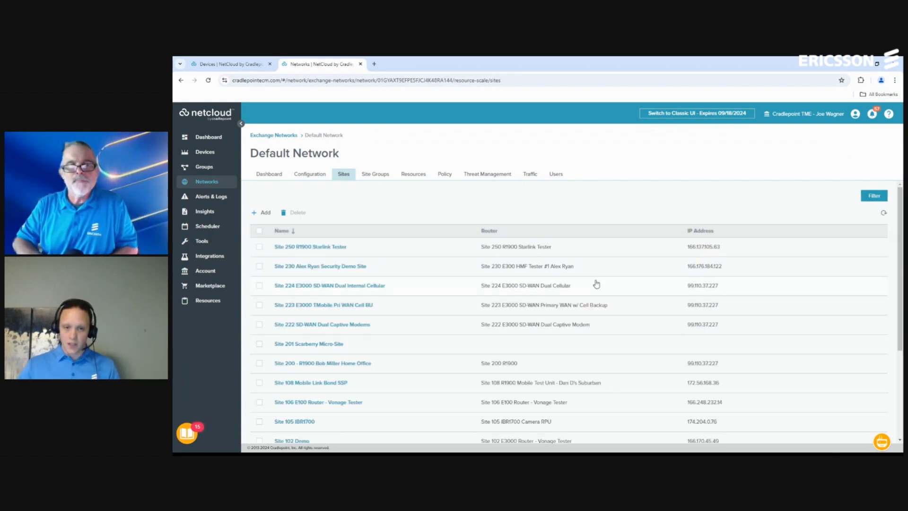
- Show the Default Network's Access policy rules list
click(444, 173)
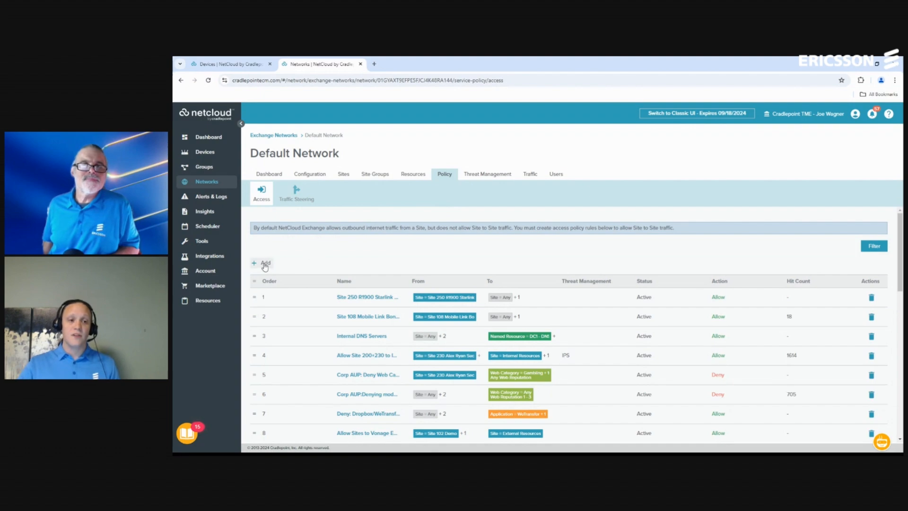
- Create an Allow access rule named 'Traffic Controller' with 9th and Main as its source site
click(261, 263)
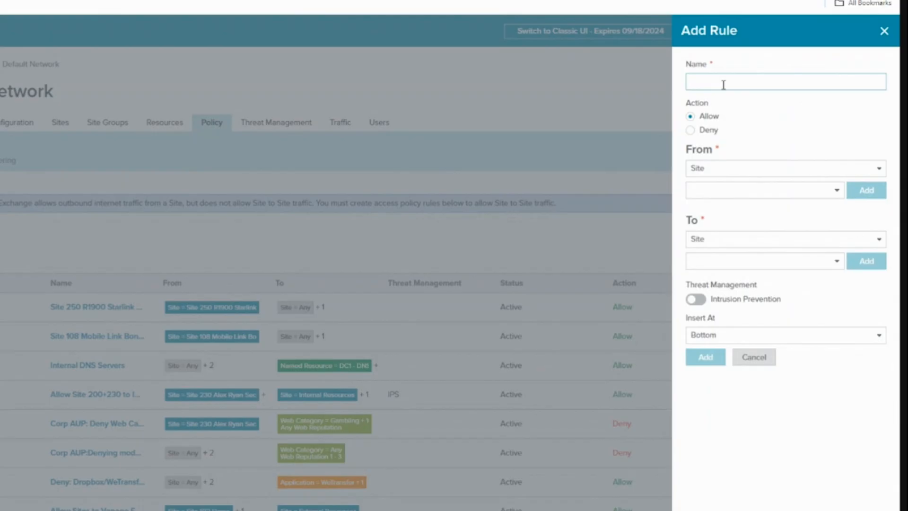
text(Traffic C)
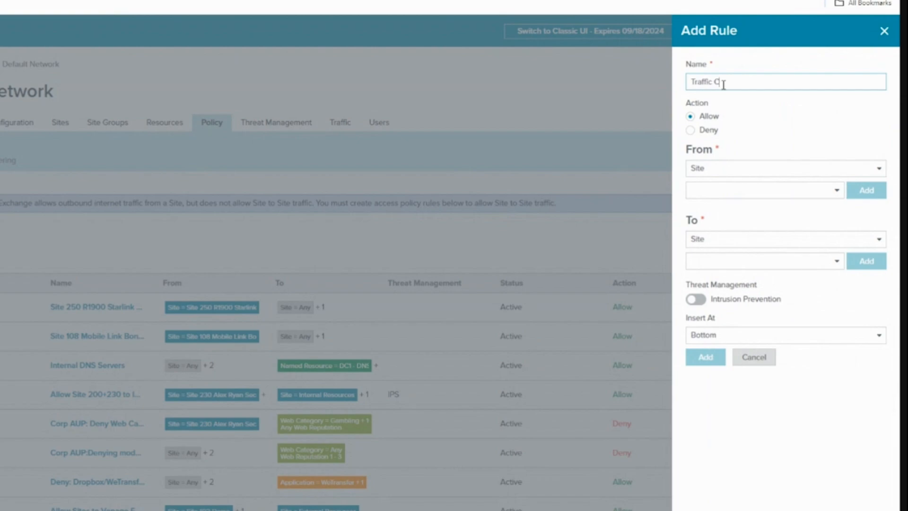
text(ontroller)
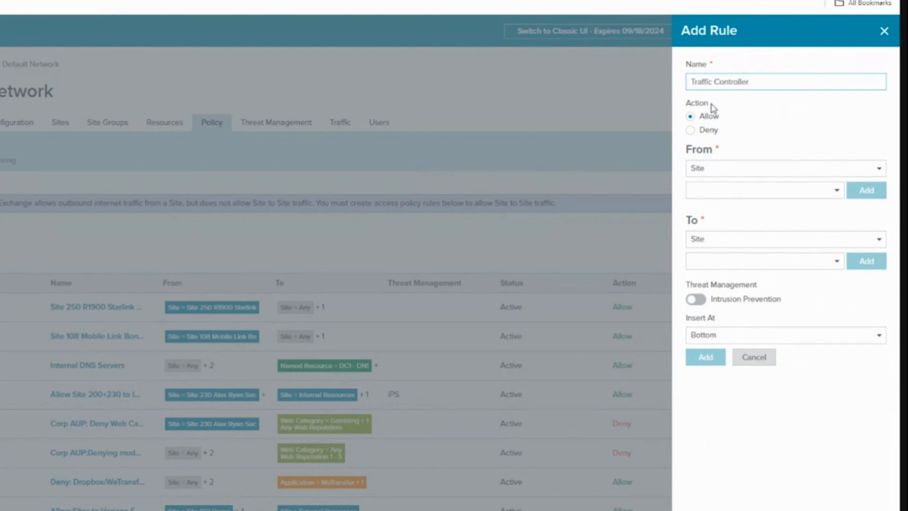
mouse_move(711, 118)
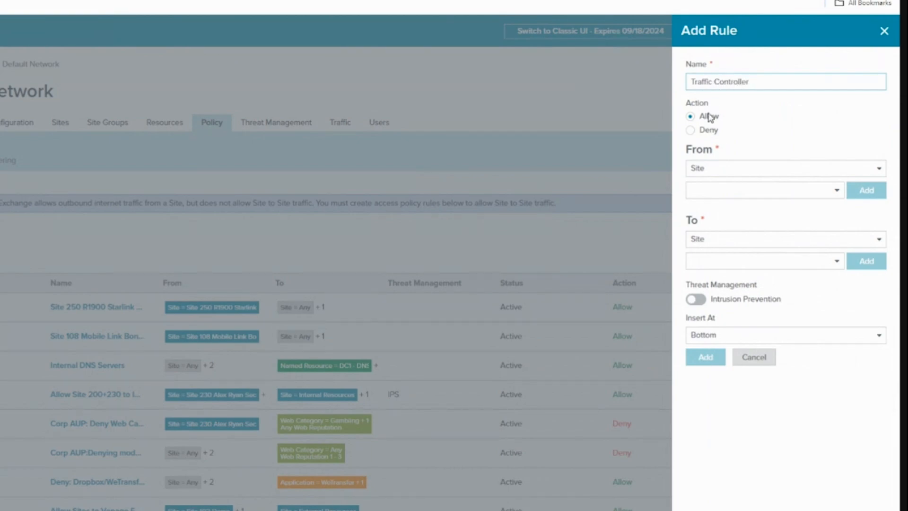
mouse_move(717, 171)
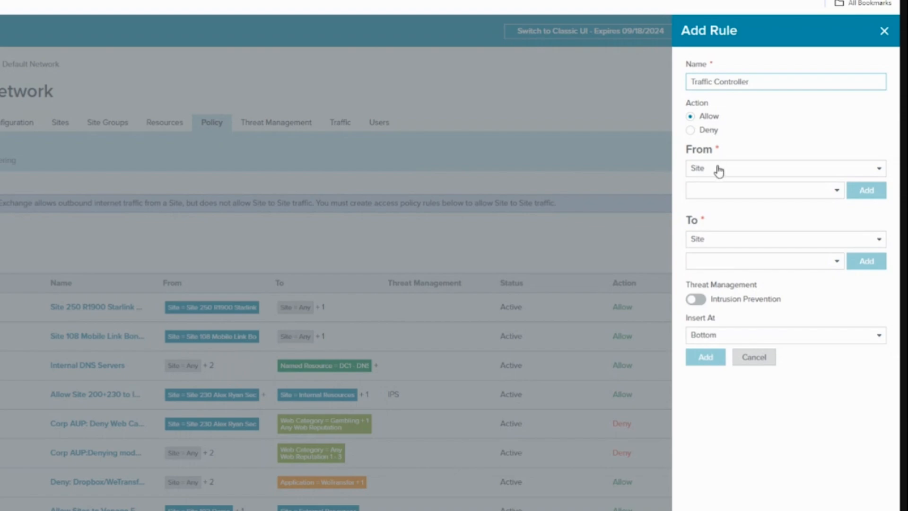
click(784, 169)
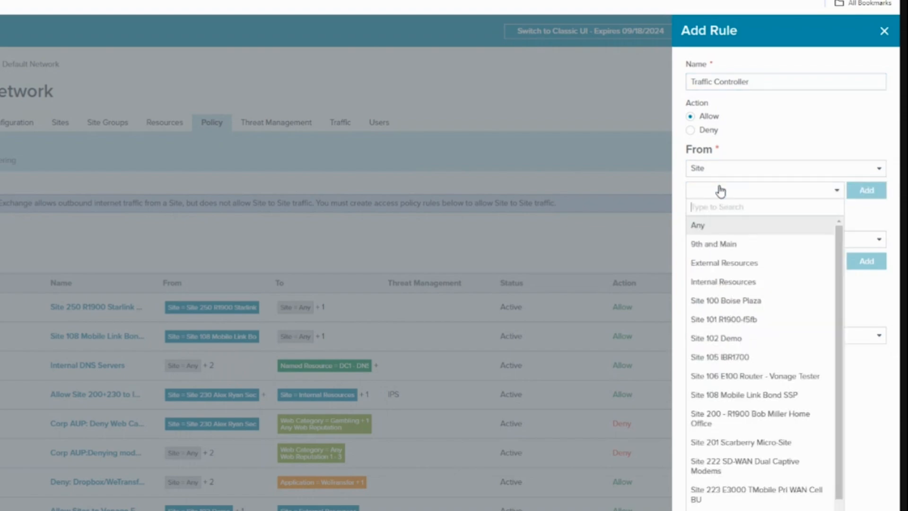
mouse_move(734, 304)
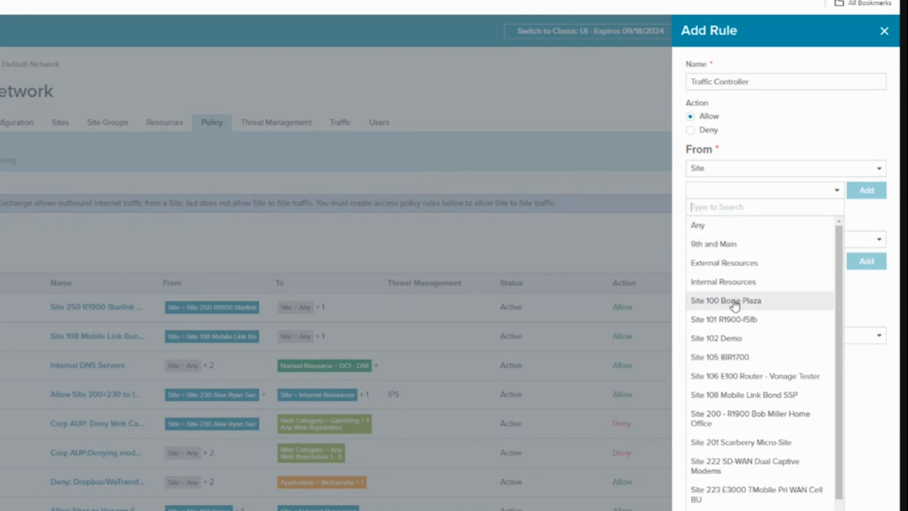
mouse_move(730, 244)
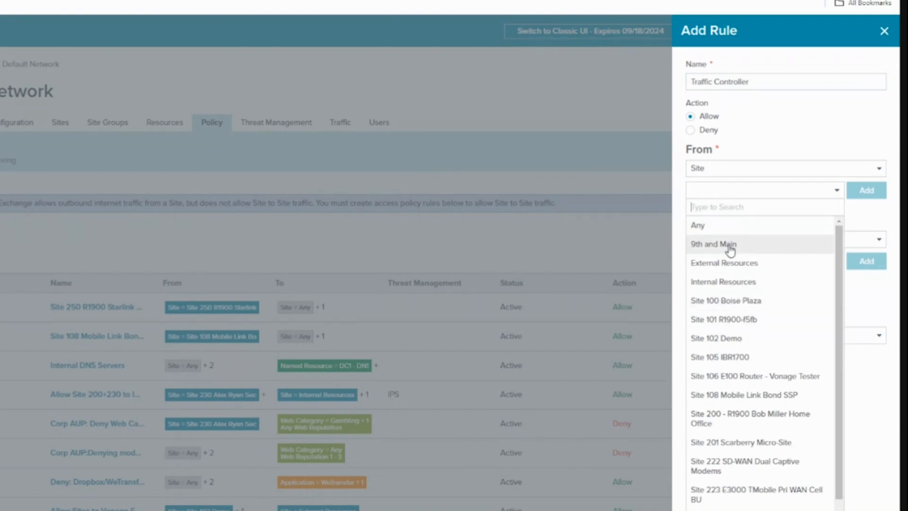
mouse_move(760, 251)
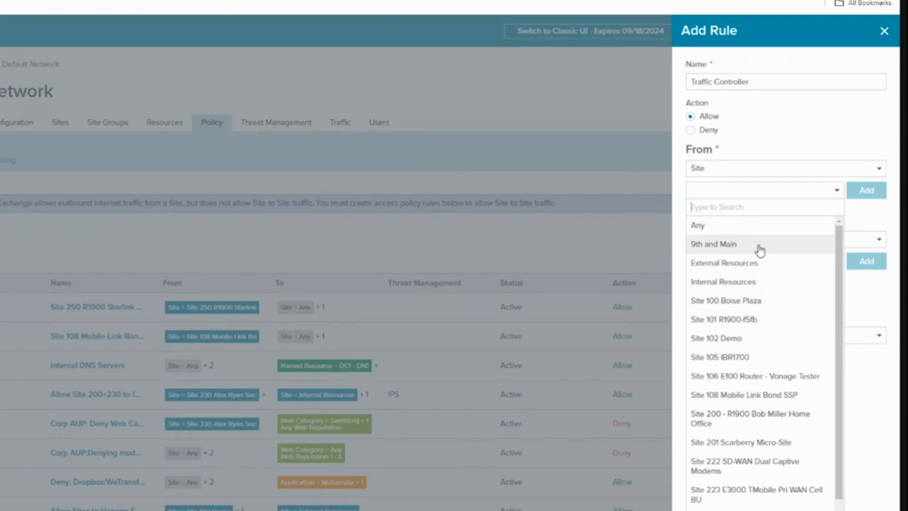
click(713, 244)
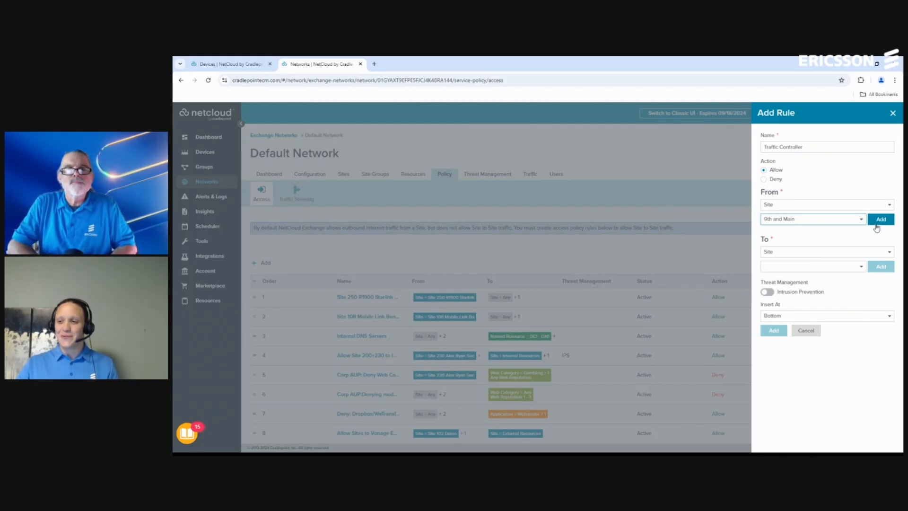
click(880, 219)
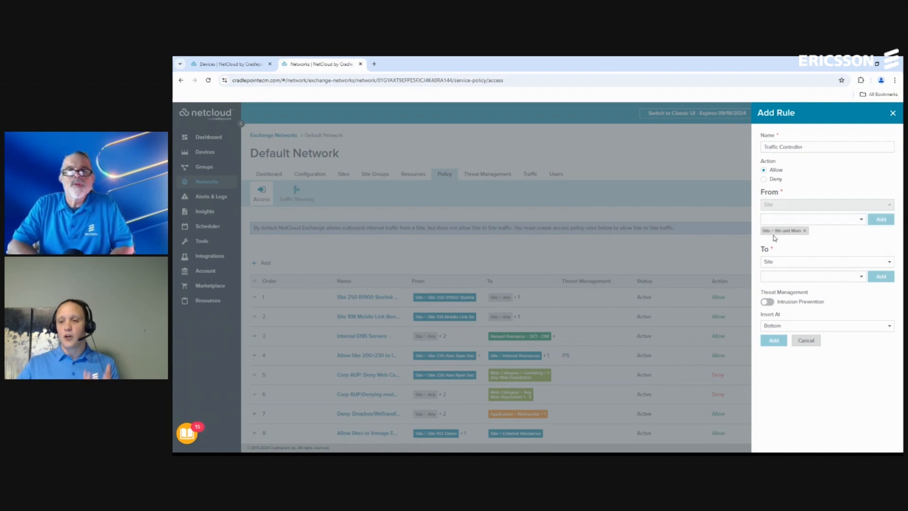
mouse_move(786, 254)
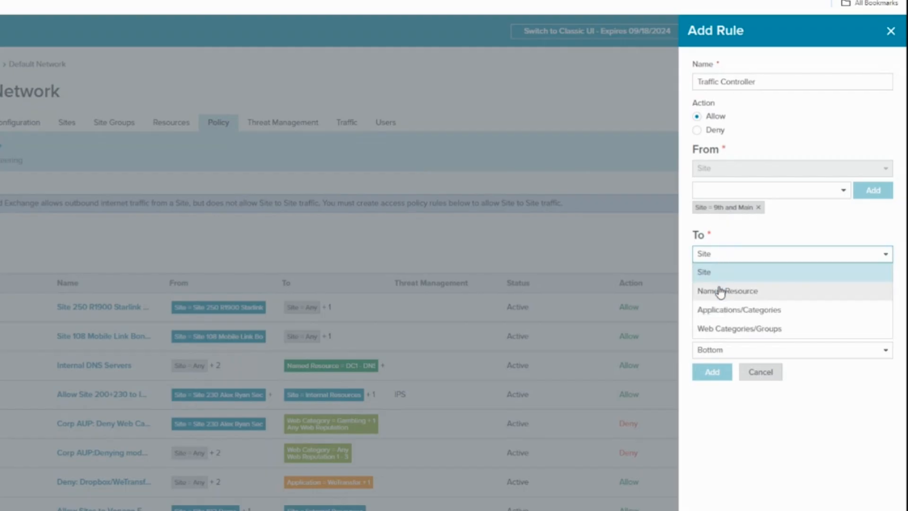
- Set the rule's destination to the Traffic Controller Server named resource
click(730, 291)
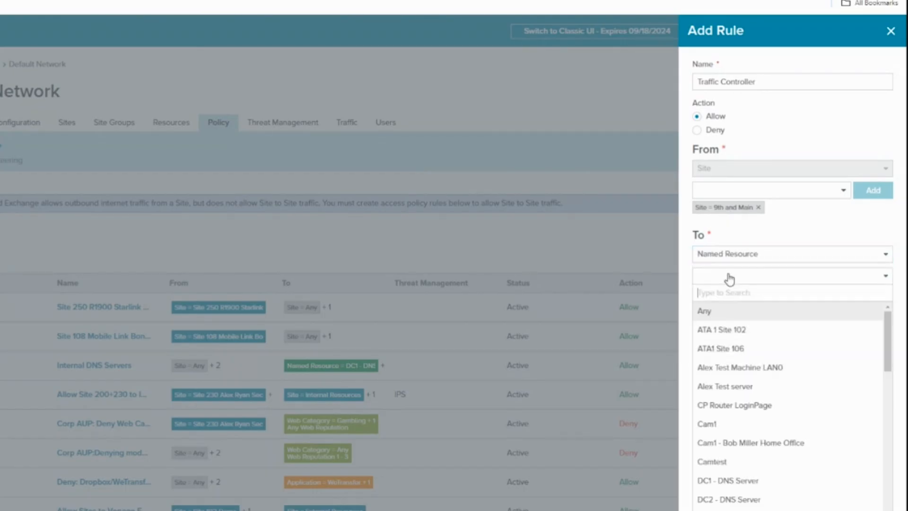
text(t)
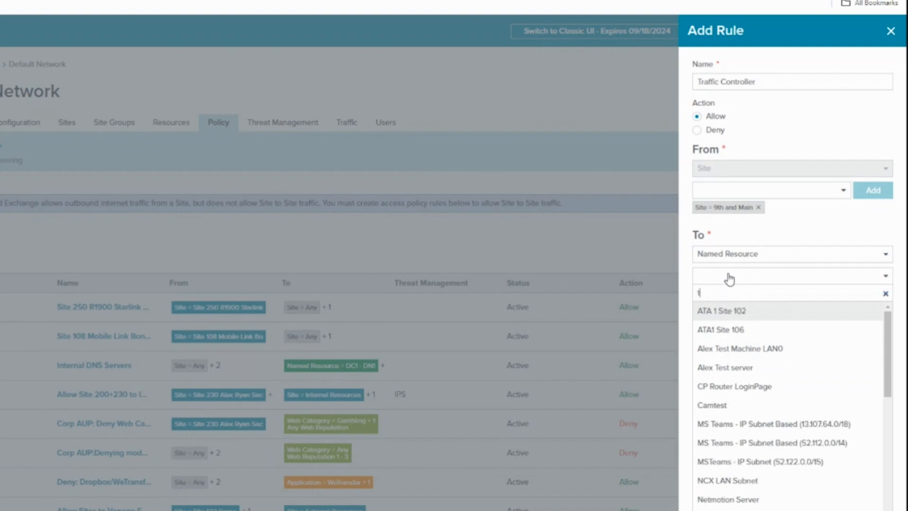
text(ra)
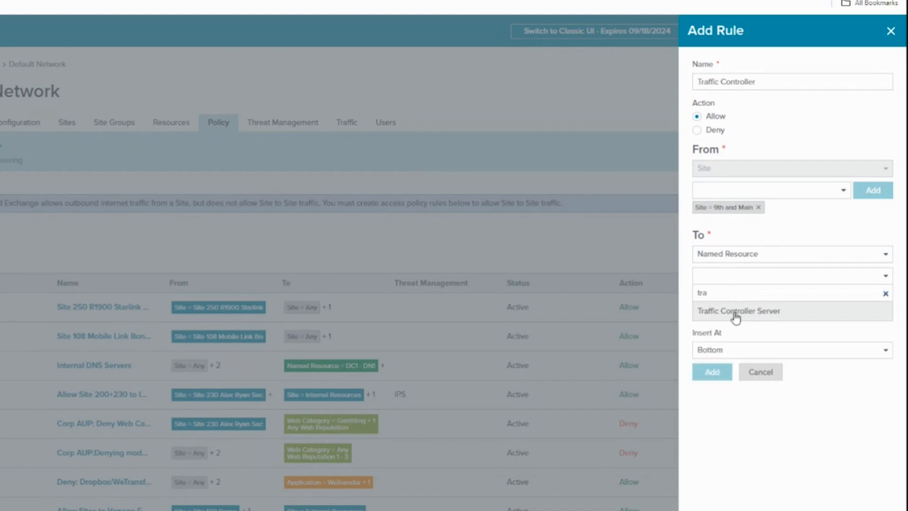
click(735, 311)
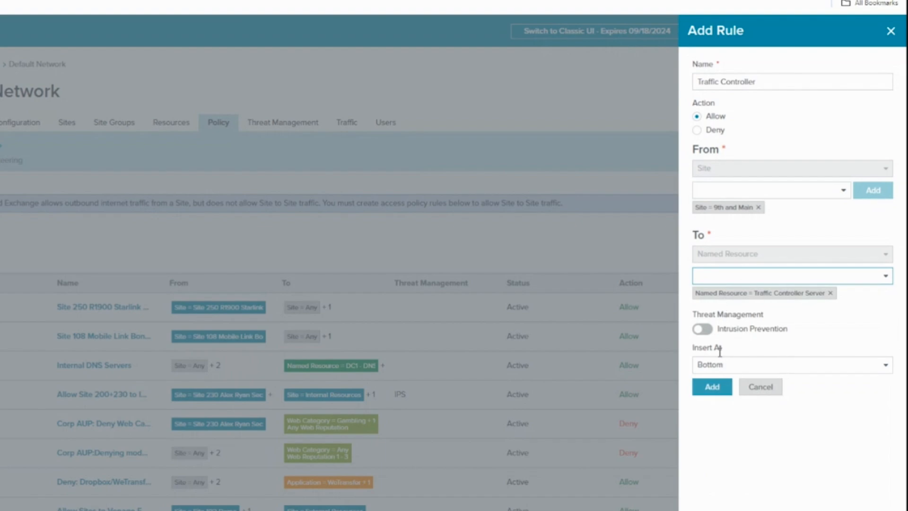
click(790, 364)
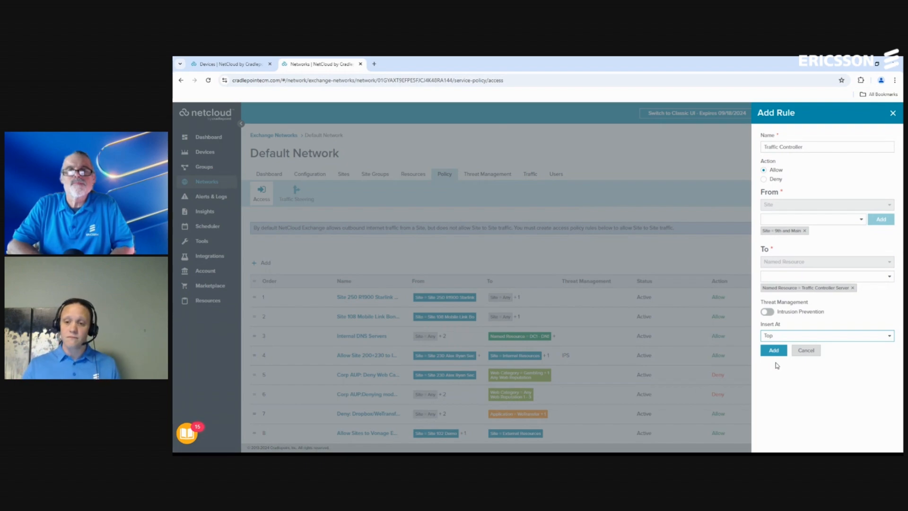
- Add the Traffic Controller rule at the top of the policy and commit the changes
click(773, 349)
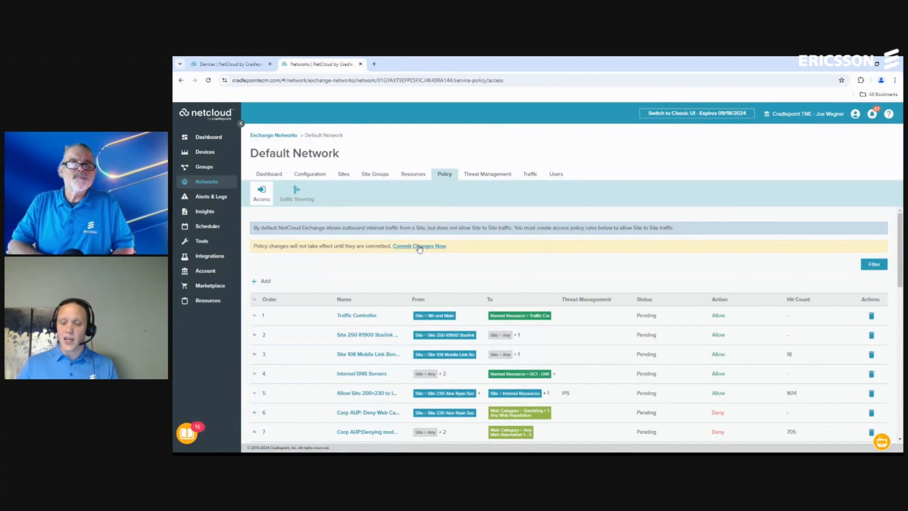
click(418, 246)
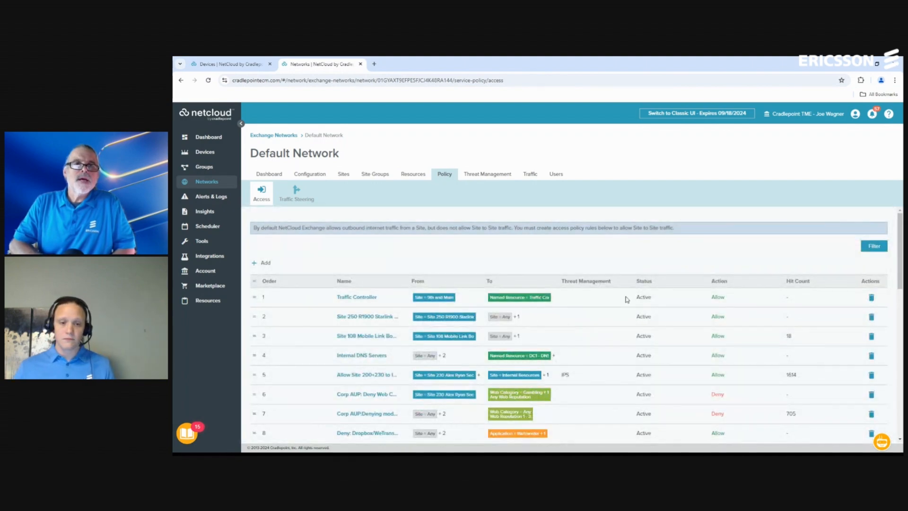
mouse_move(408, 303)
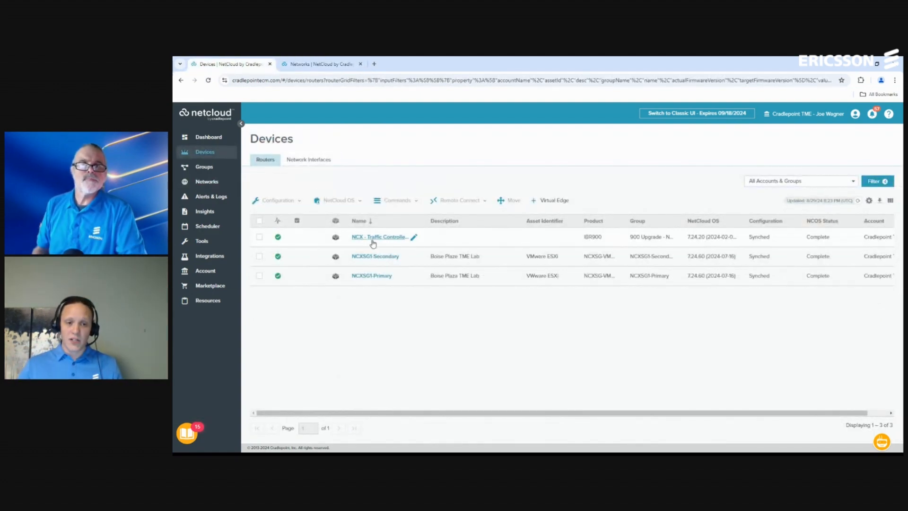
- Ping 10.240.48.110 from the NCX - Traffic Controller PoC router, then view its summary
click(377, 237)
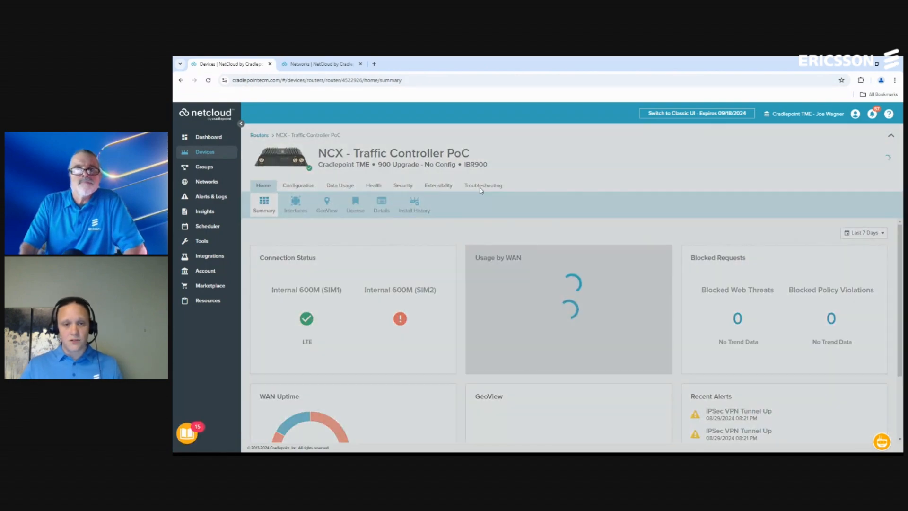
click(482, 186)
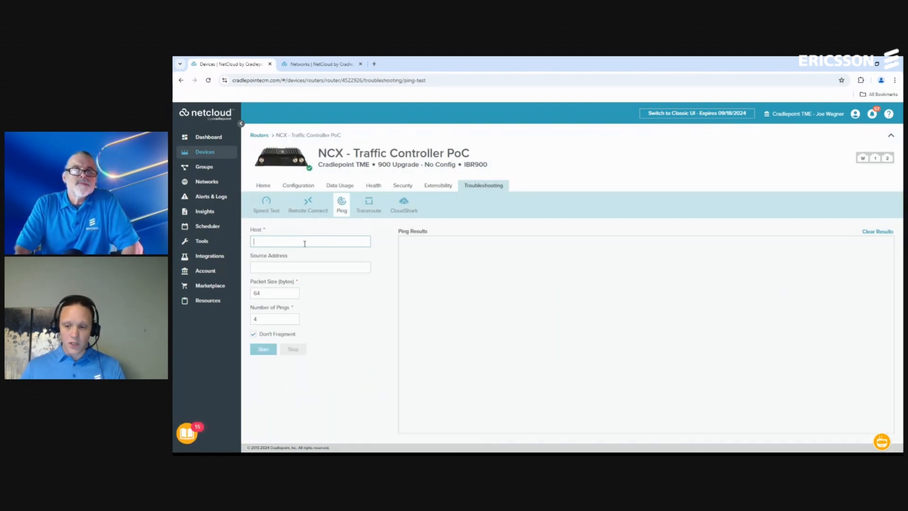
text(10.240.48.110)
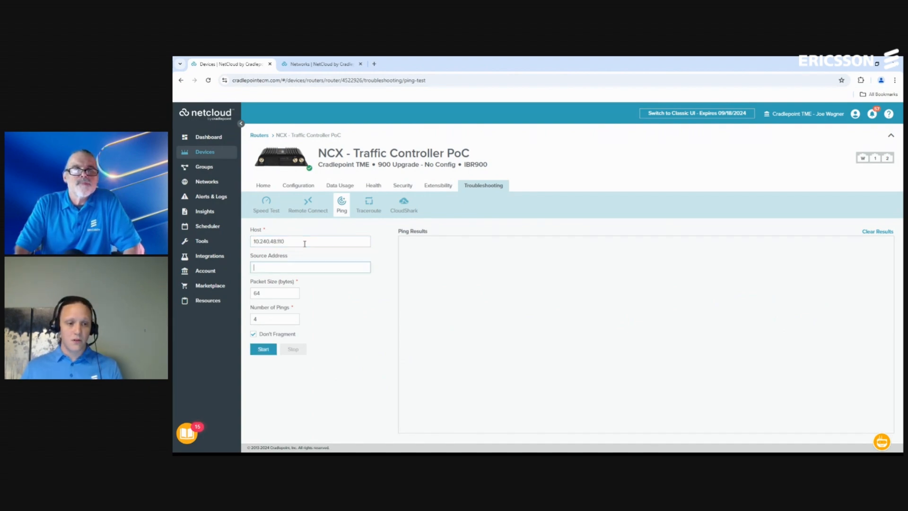
text(192.3.1)
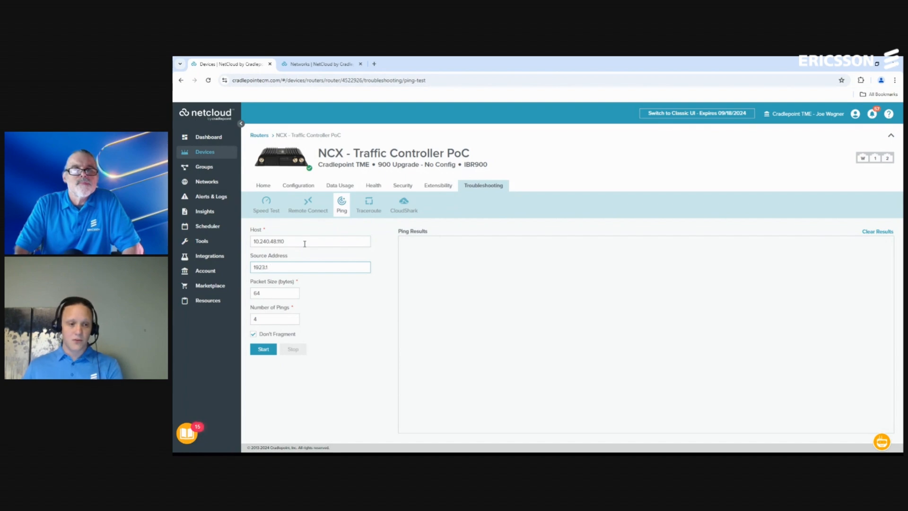
text(192.168.1)
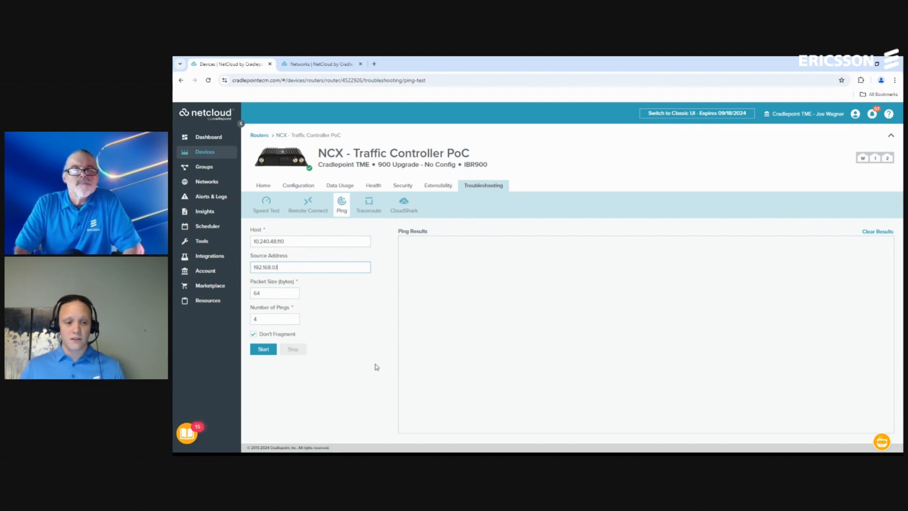
click(263, 349)
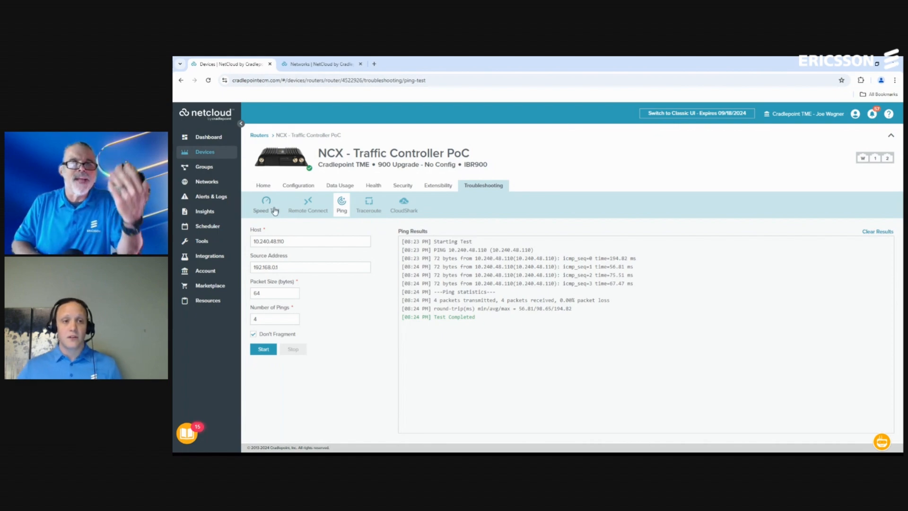
click(263, 185)
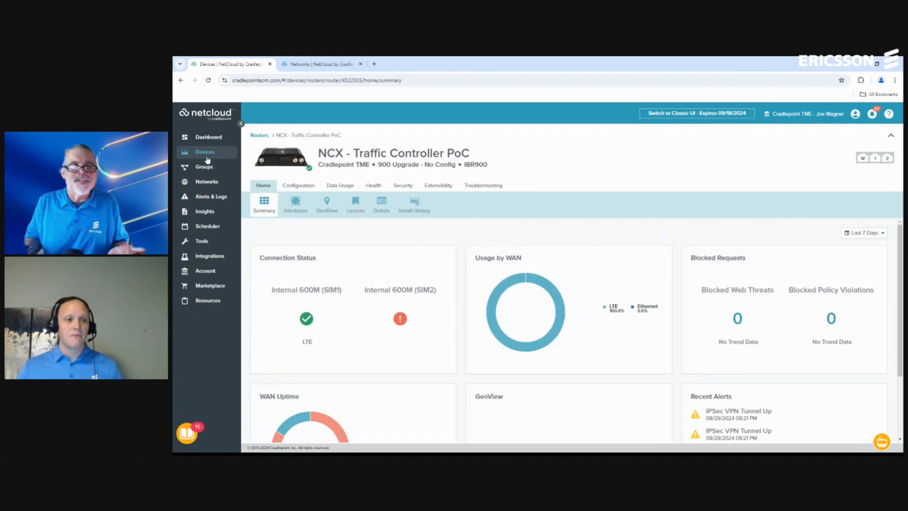
- Return to the Devices list of three routers, including NCX - Traffic Controller PoC
click(205, 151)
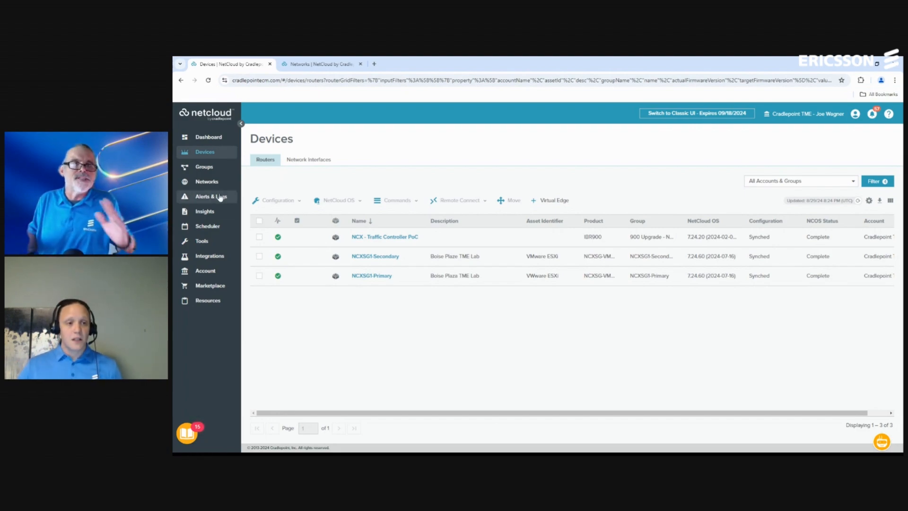
- Open a blank Add Rule form from the Default Network's Policy tab
click(207, 181)
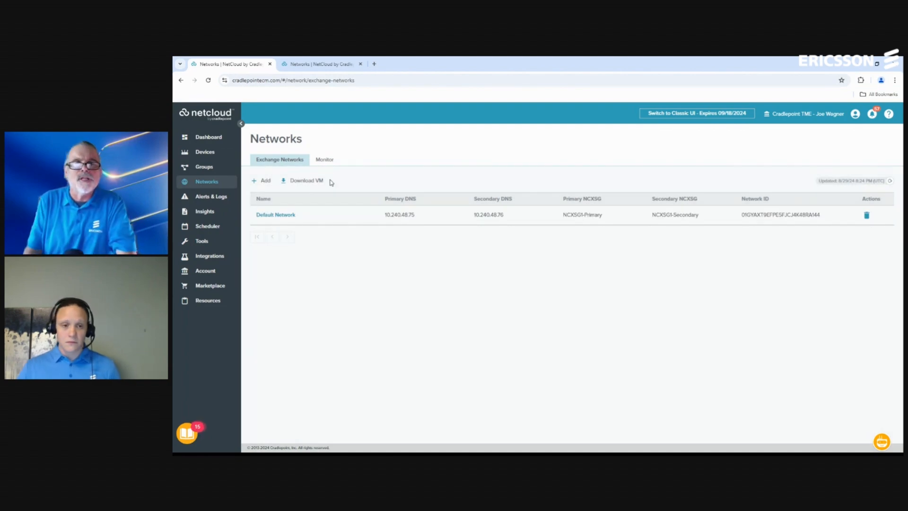
click(275, 214)
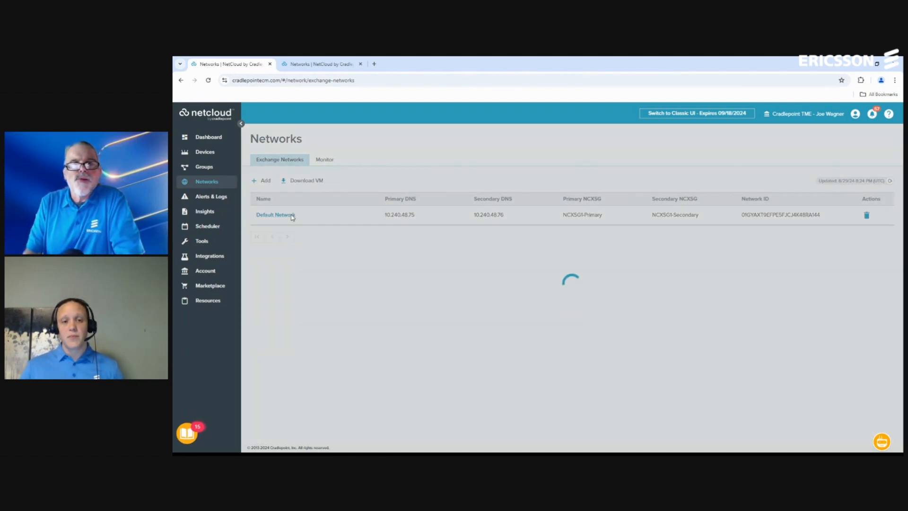
click(276, 214)
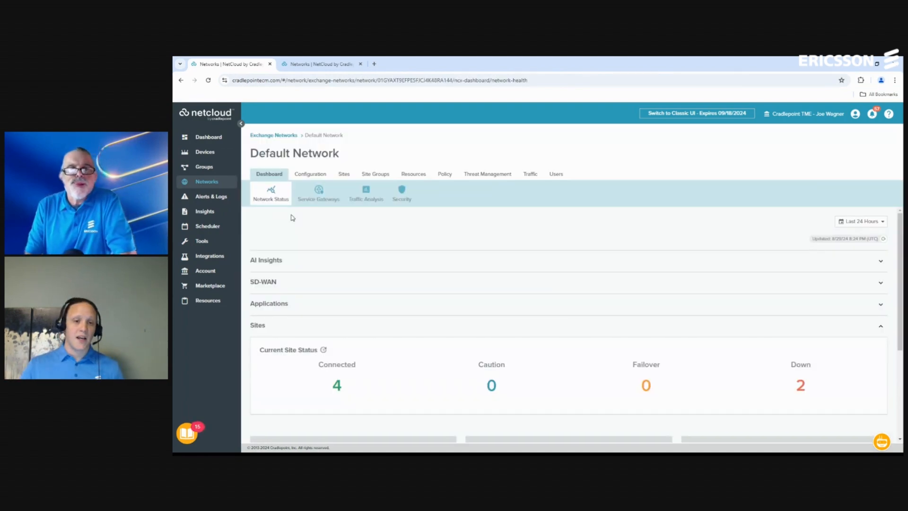
click(444, 174)
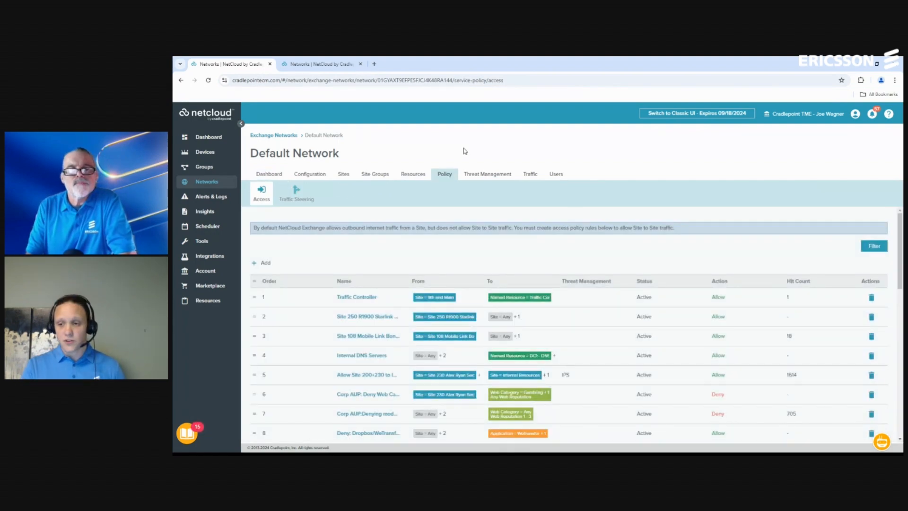
click(262, 263)
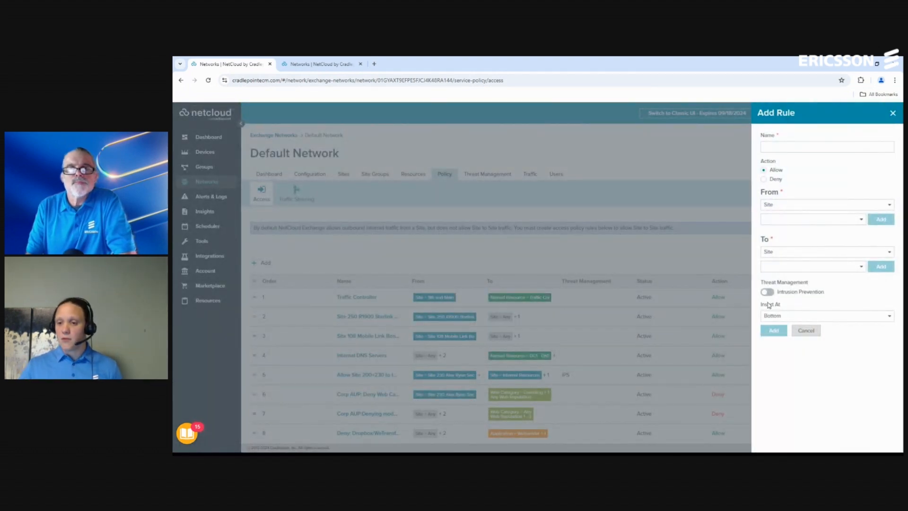
- Enable Intrusion Prevention on the new rule, then cancel the form
click(766, 291)
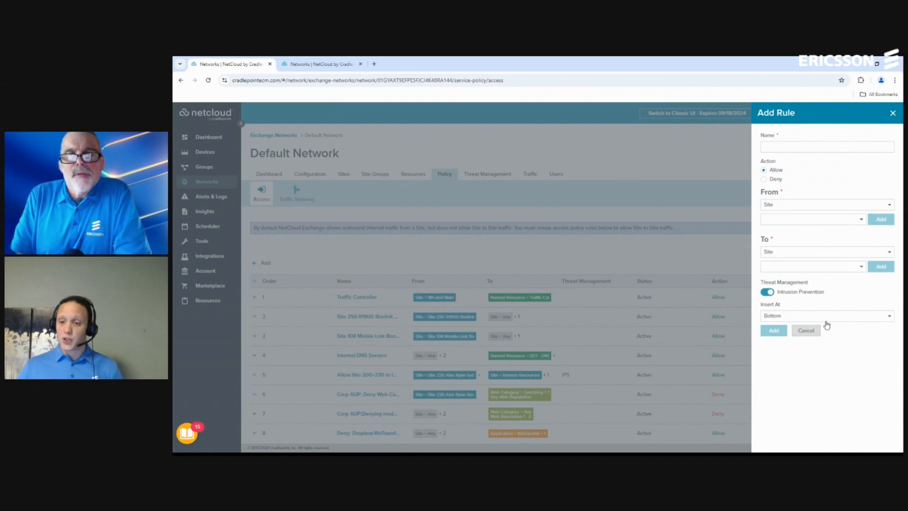
click(826, 315)
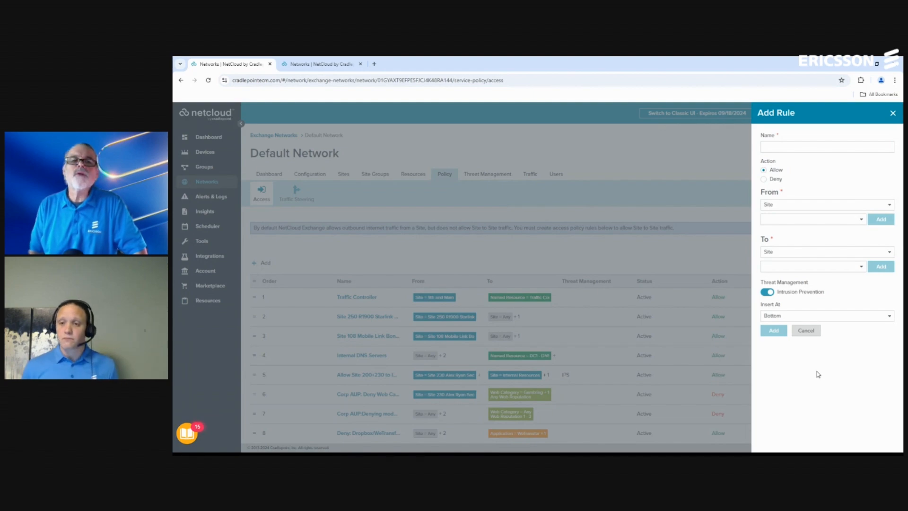
mouse_move(813, 342)
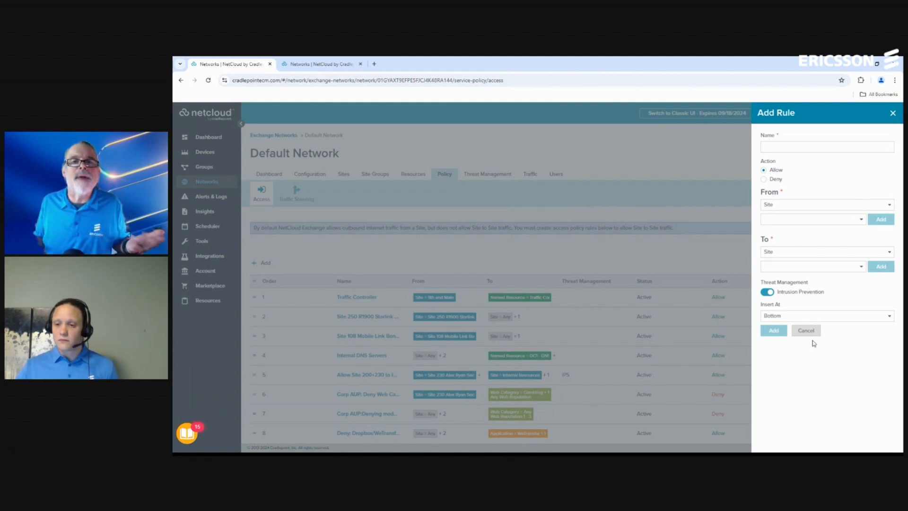
click(805, 330)
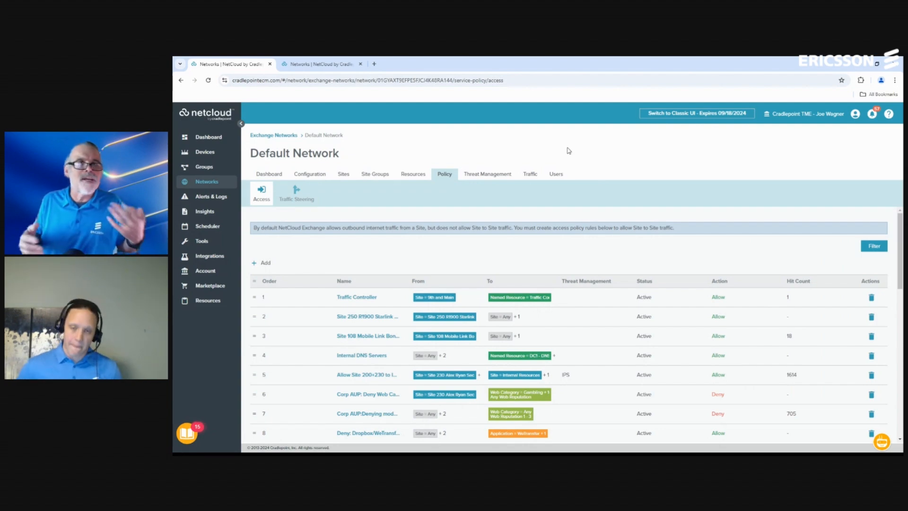